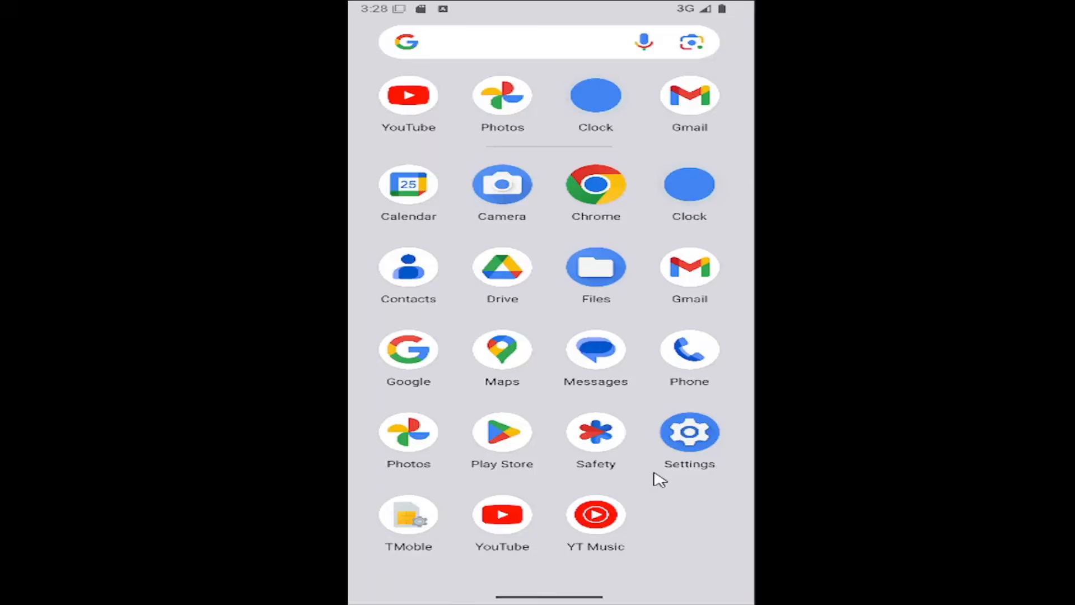
{"action": "mouse_move", "coordinate": [693, 439]}
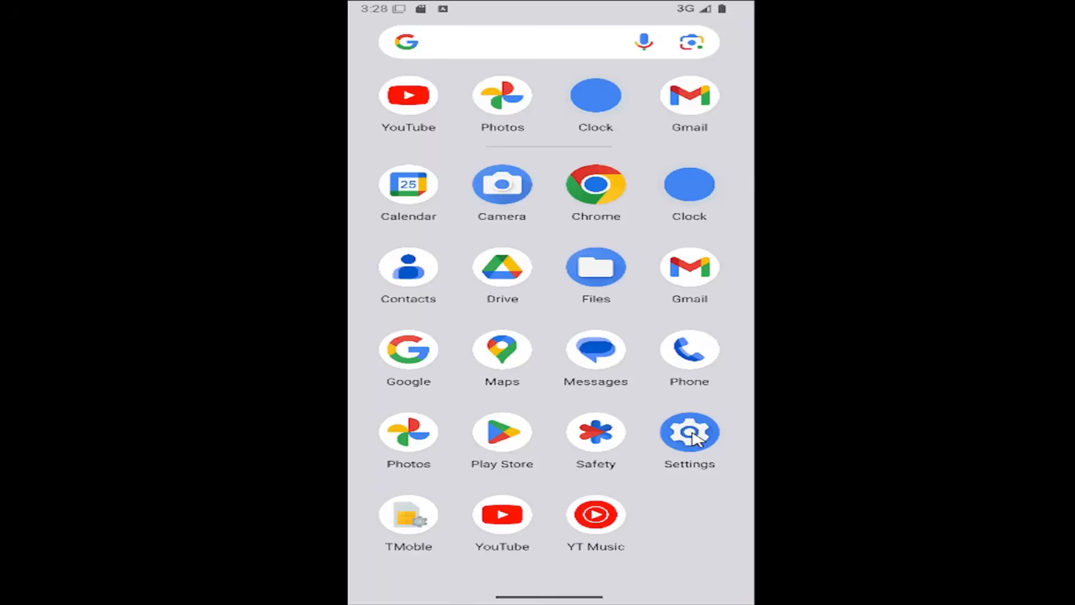
Navigate from the app drawer through Settings and System to the Reset options screen.
{"action": "left_click", "coordinate": [688, 432]}
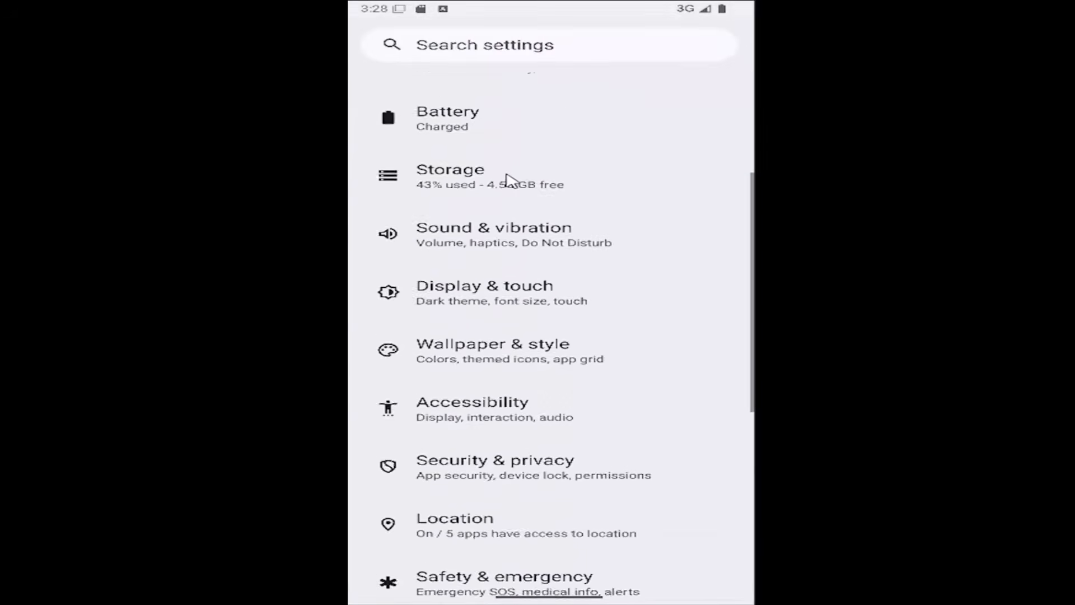
{"action": "scroll", "scroll_direction": "down", "scroll_amount": 3}
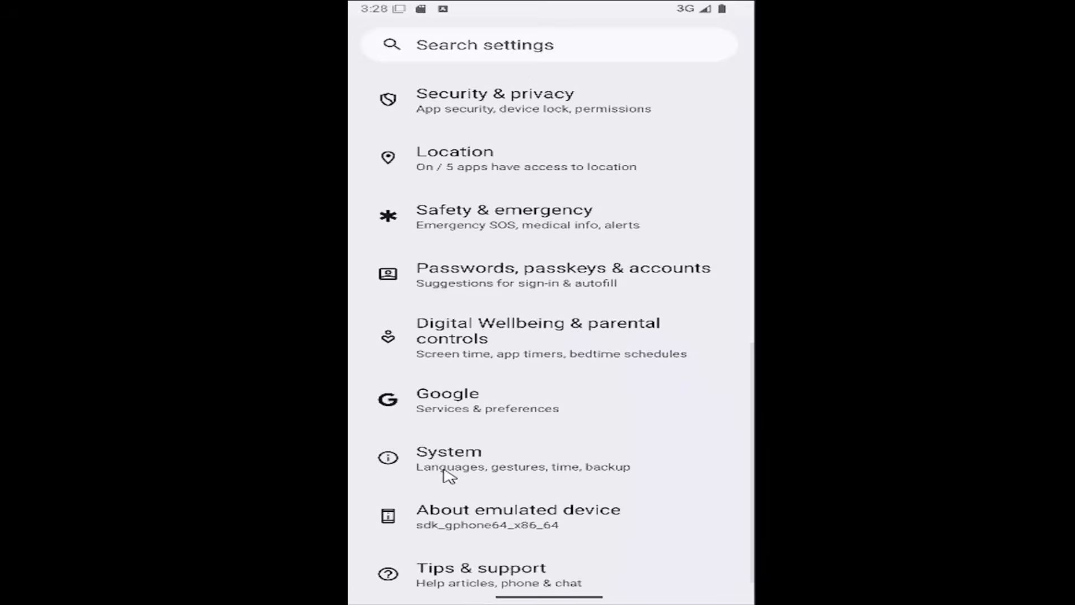
{"action": "left_click", "coordinate": [450, 456]}
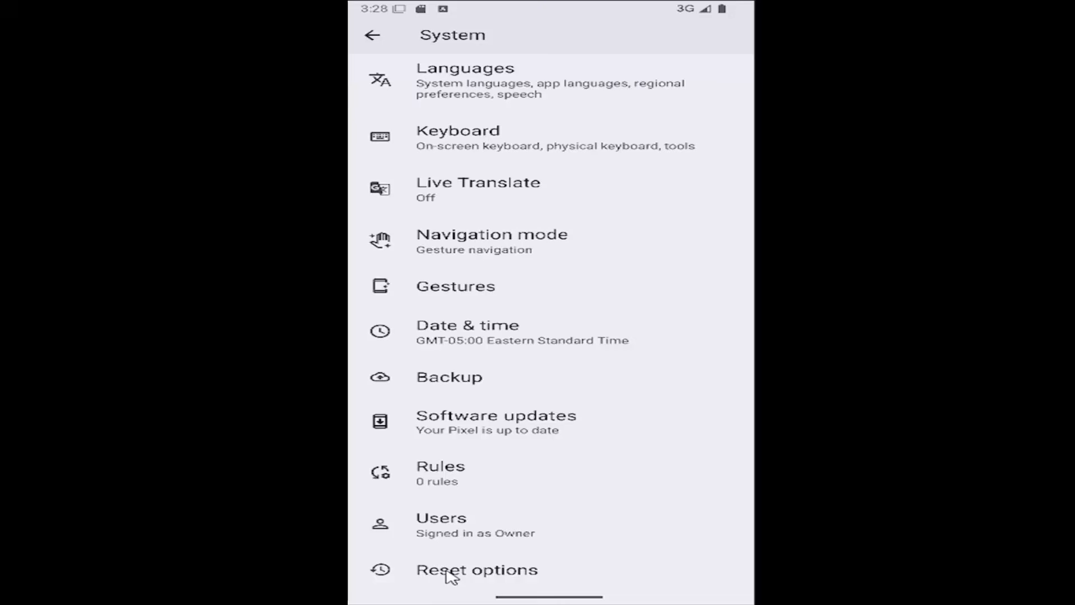
{"action": "left_click", "coordinate": [477, 569]}
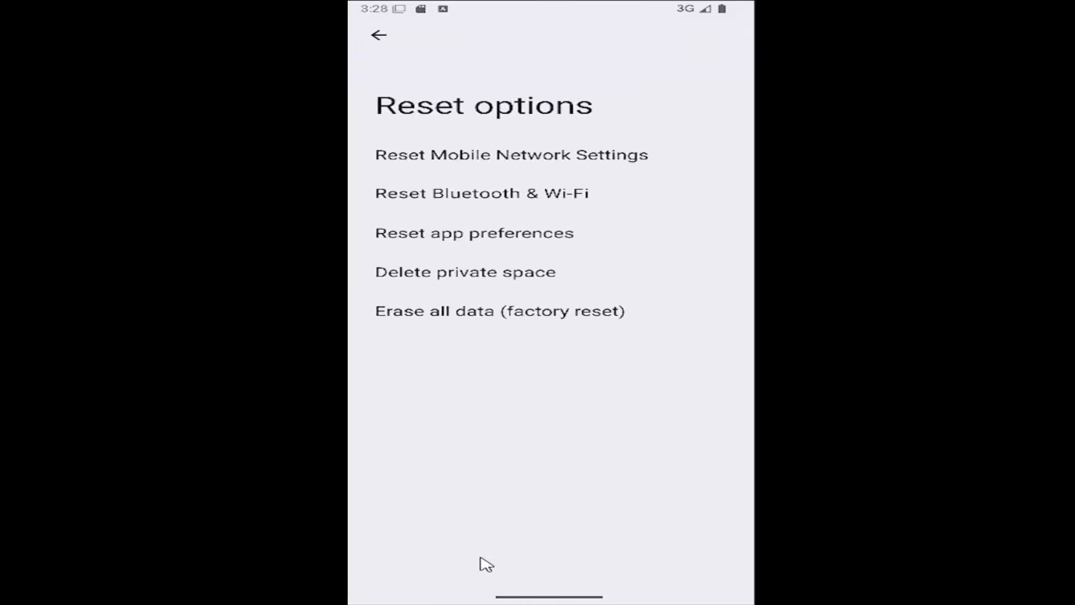
{"action": "mouse_move", "coordinate": [429, 242]}
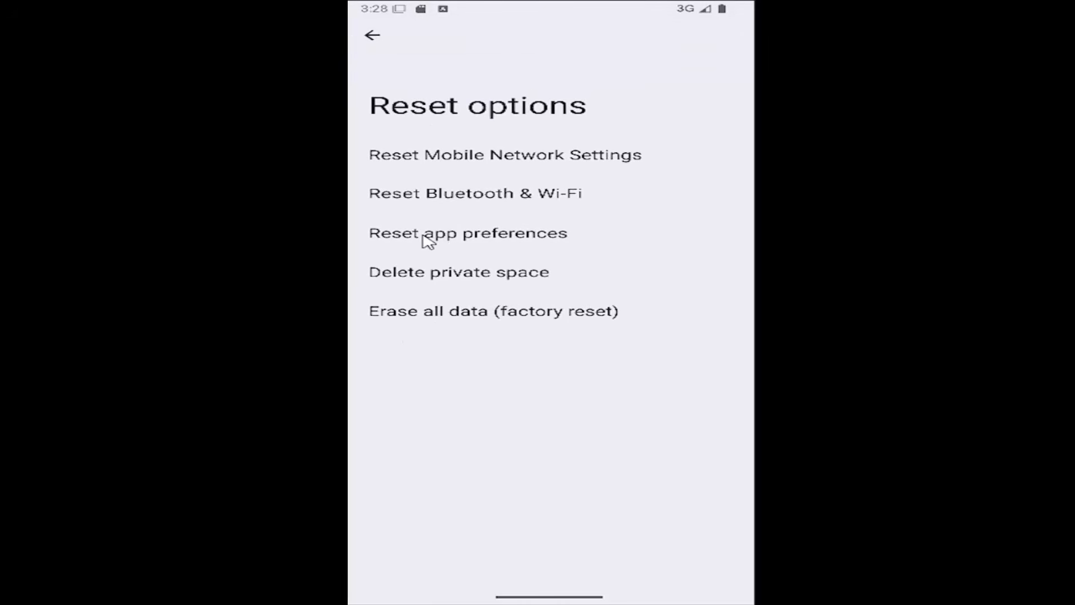
Reset app preferences and confirm the warning with Reset apps.
{"action": "left_click", "coordinate": [468, 233]}
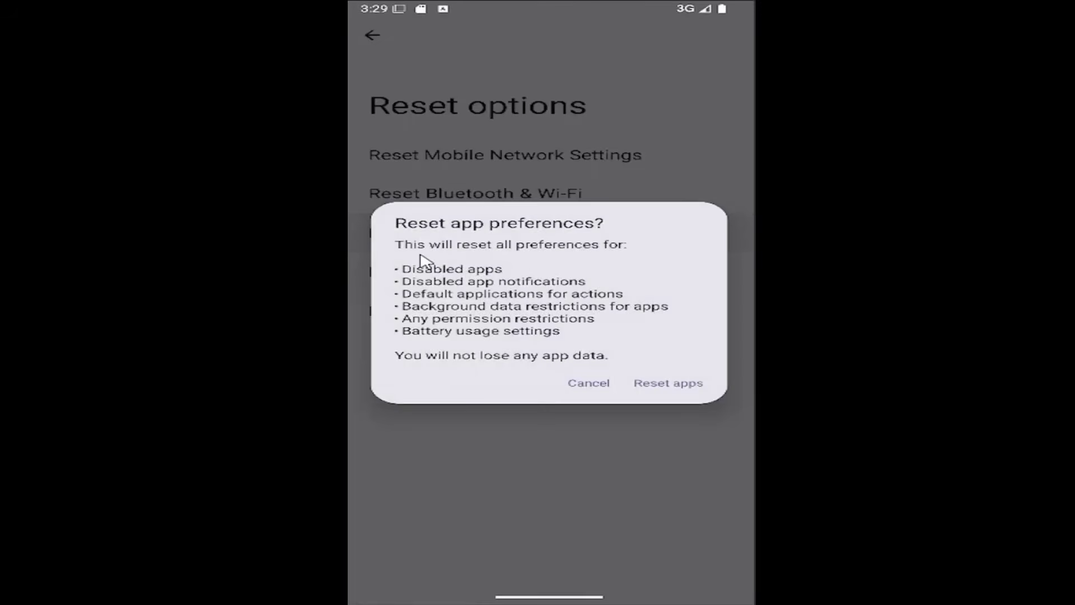
{"action": "mouse_move", "coordinate": [457, 283]}
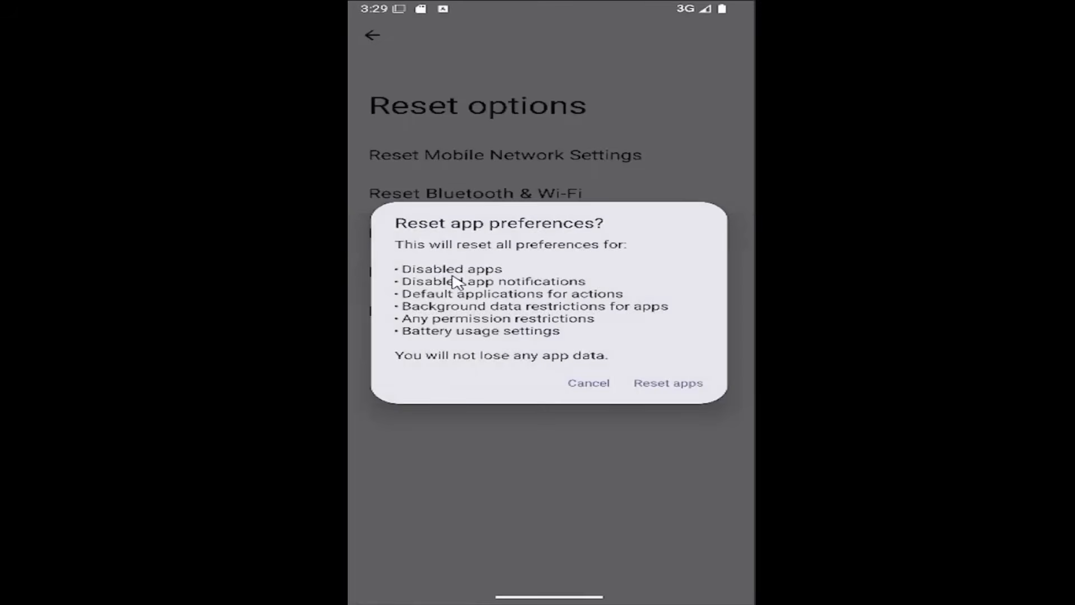
{"action": "mouse_move", "coordinate": [545, 291]}
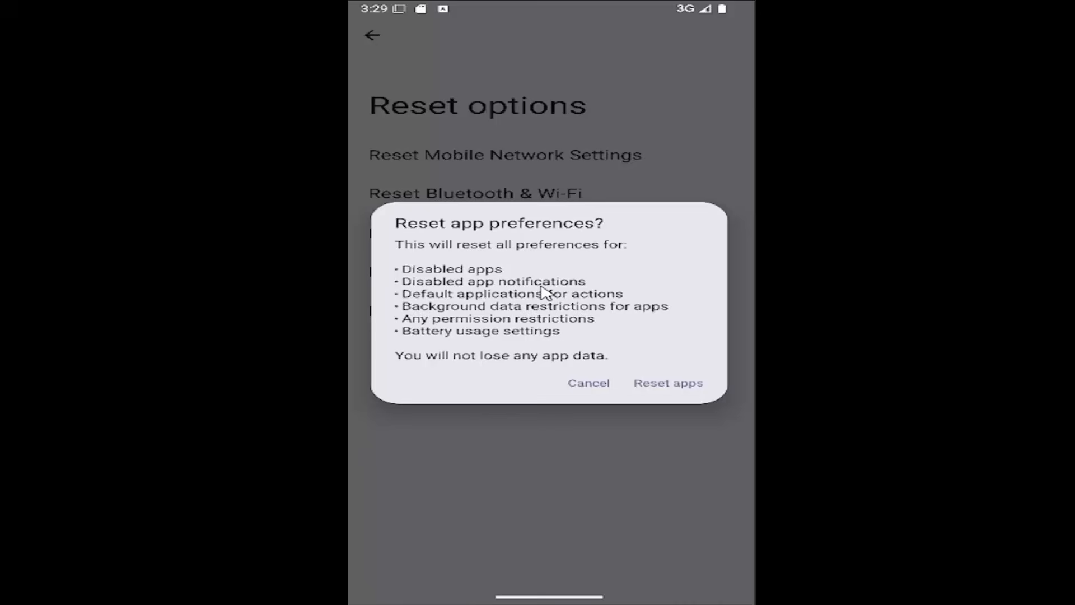
{"action": "mouse_move", "coordinate": [545, 300]}
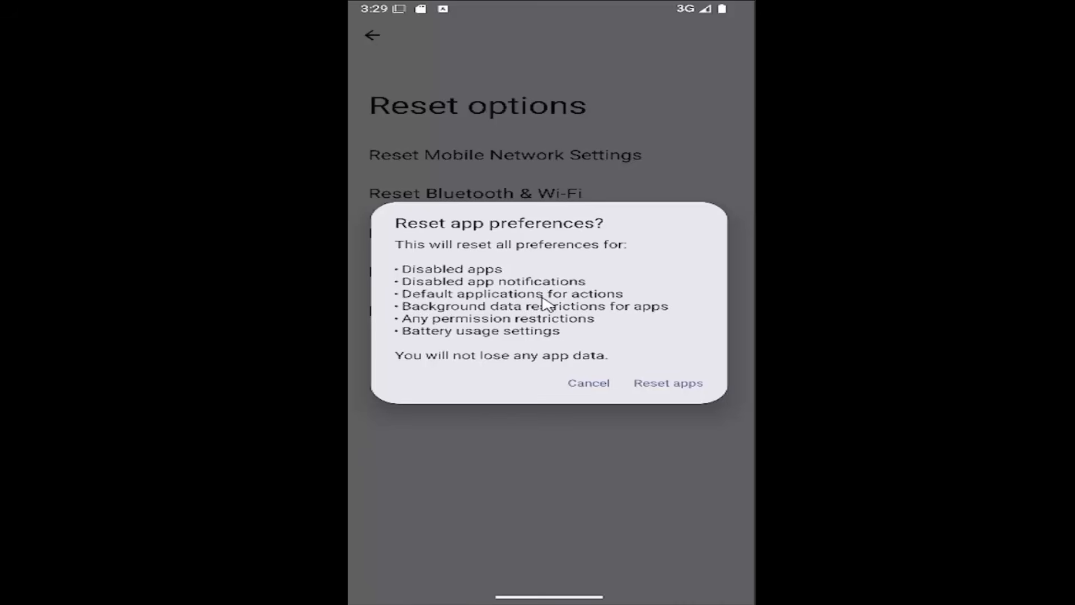
{"action": "mouse_move", "coordinate": [524, 323]}
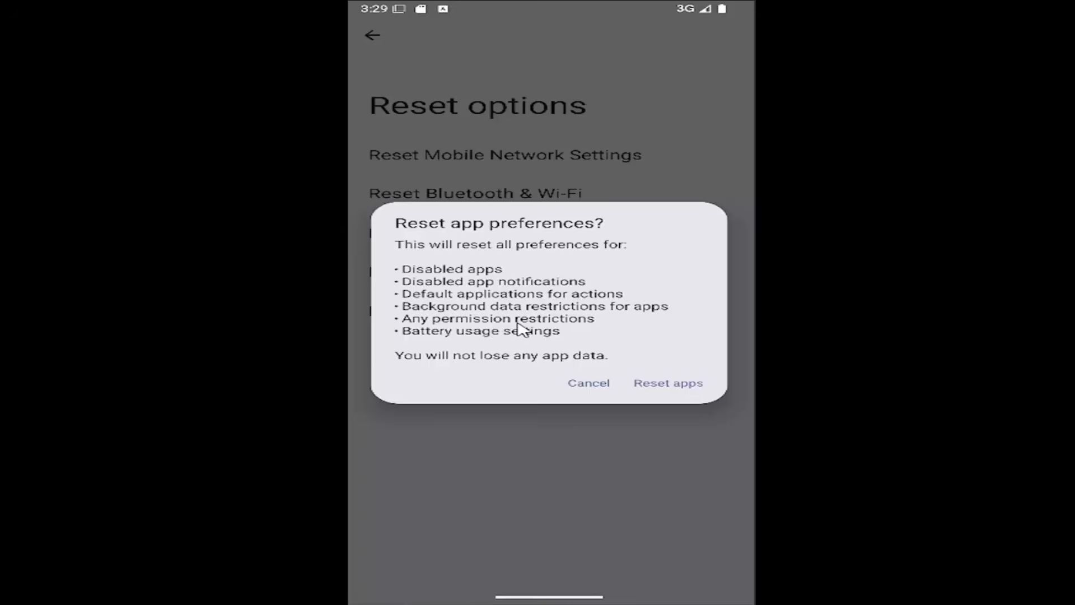
{"action": "mouse_move", "coordinate": [497, 346]}
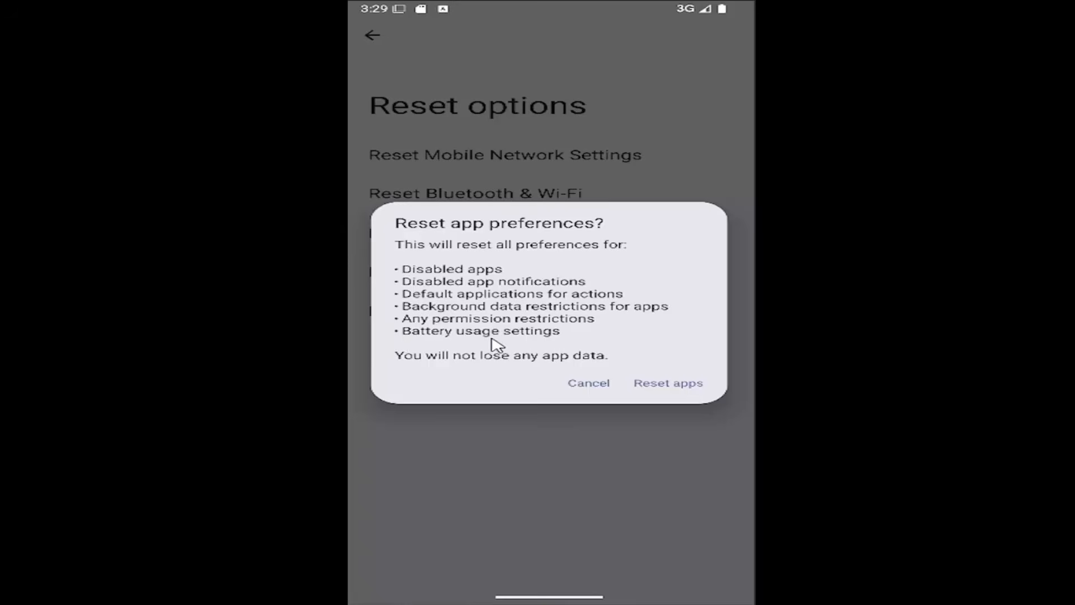
{"action": "mouse_move", "coordinate": [527, 360]}
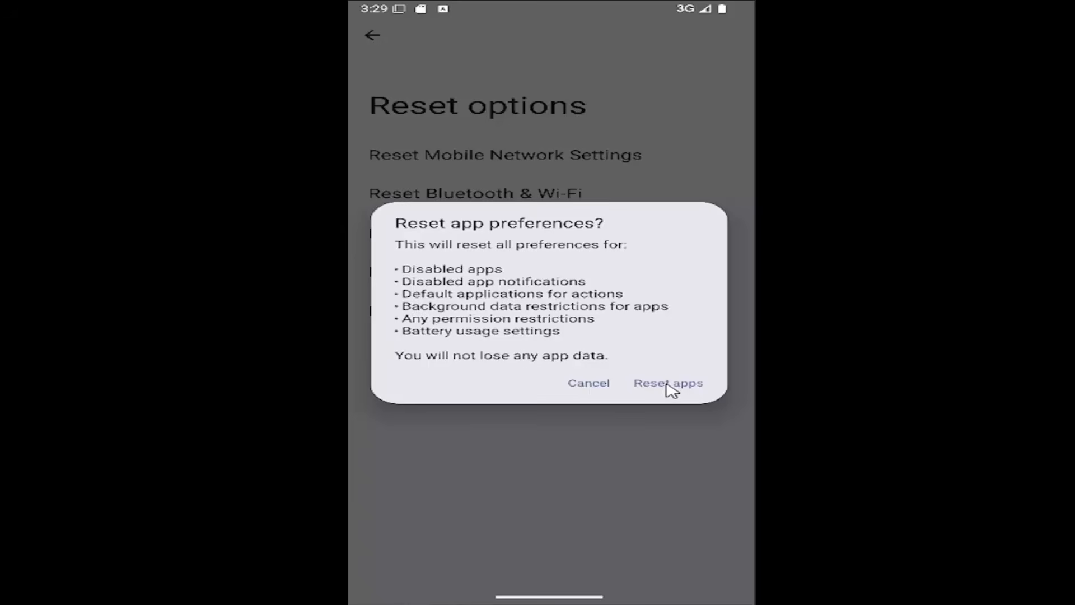
{"action": "left_click", "coordinate": [667, 384]}
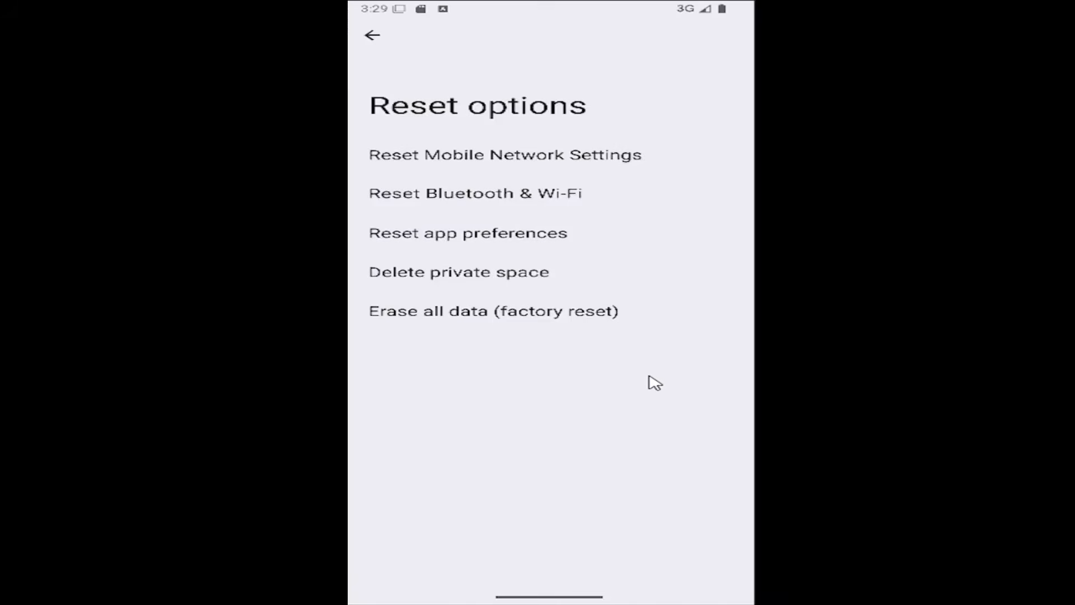